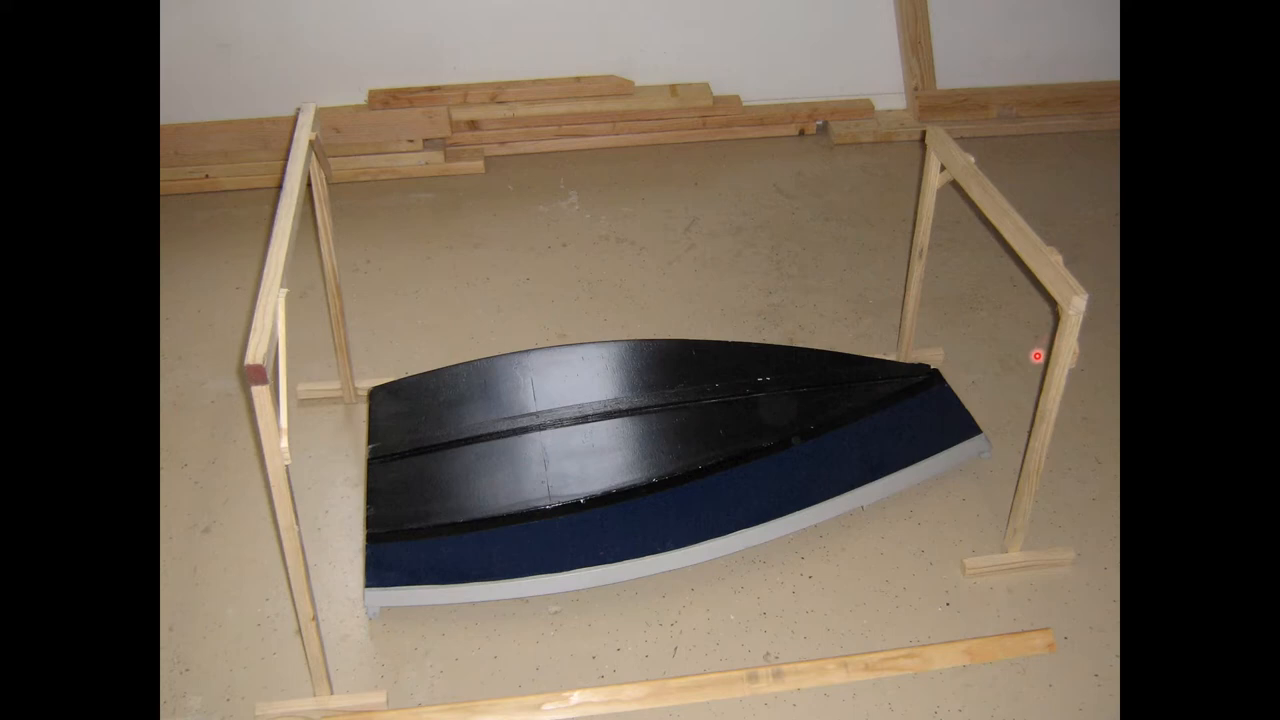
pyautogui.moveTo(862, 370)
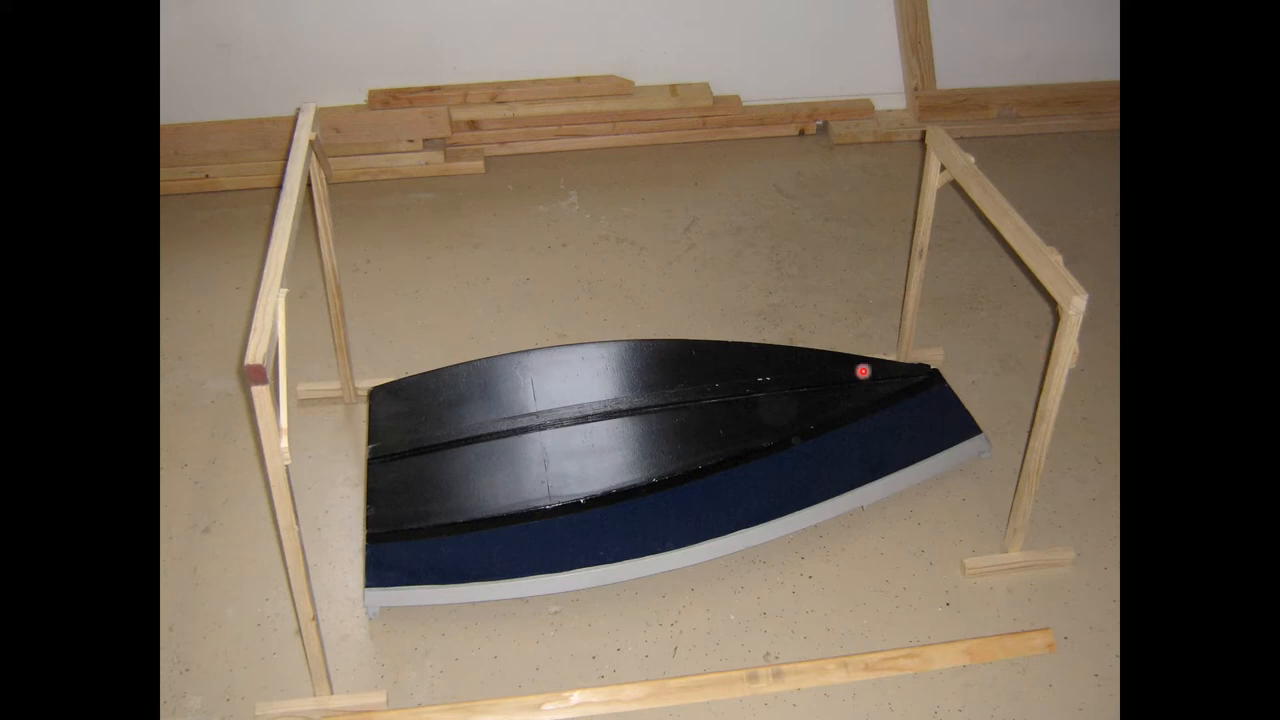
pyautogui.moveTo(290, 358)
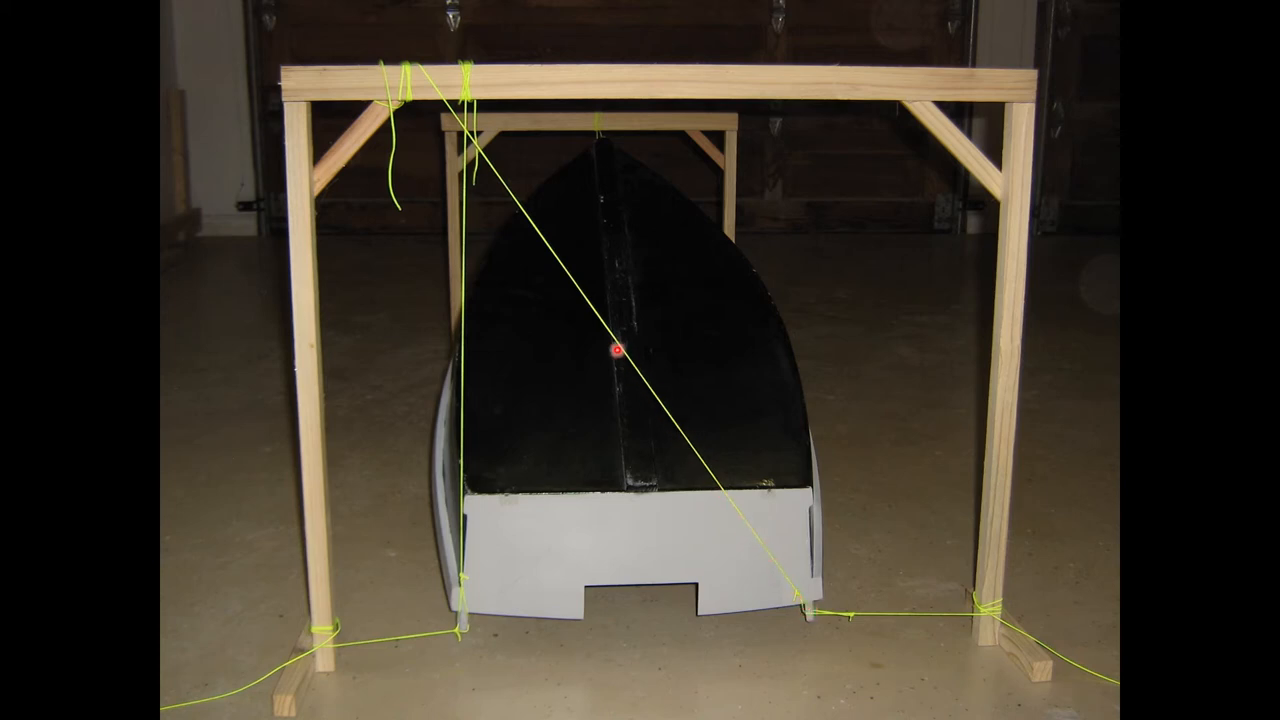
pyautogui.moveTo(808, 572)
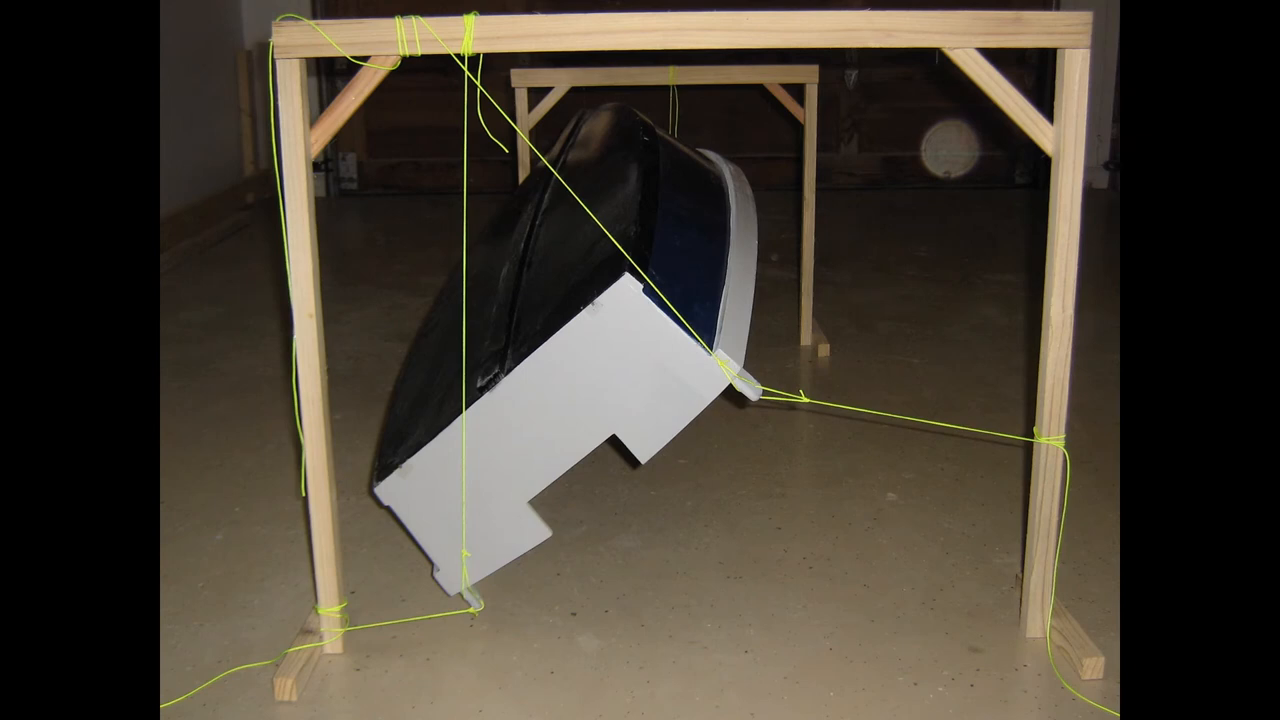
pyautogui.click(596, 220)
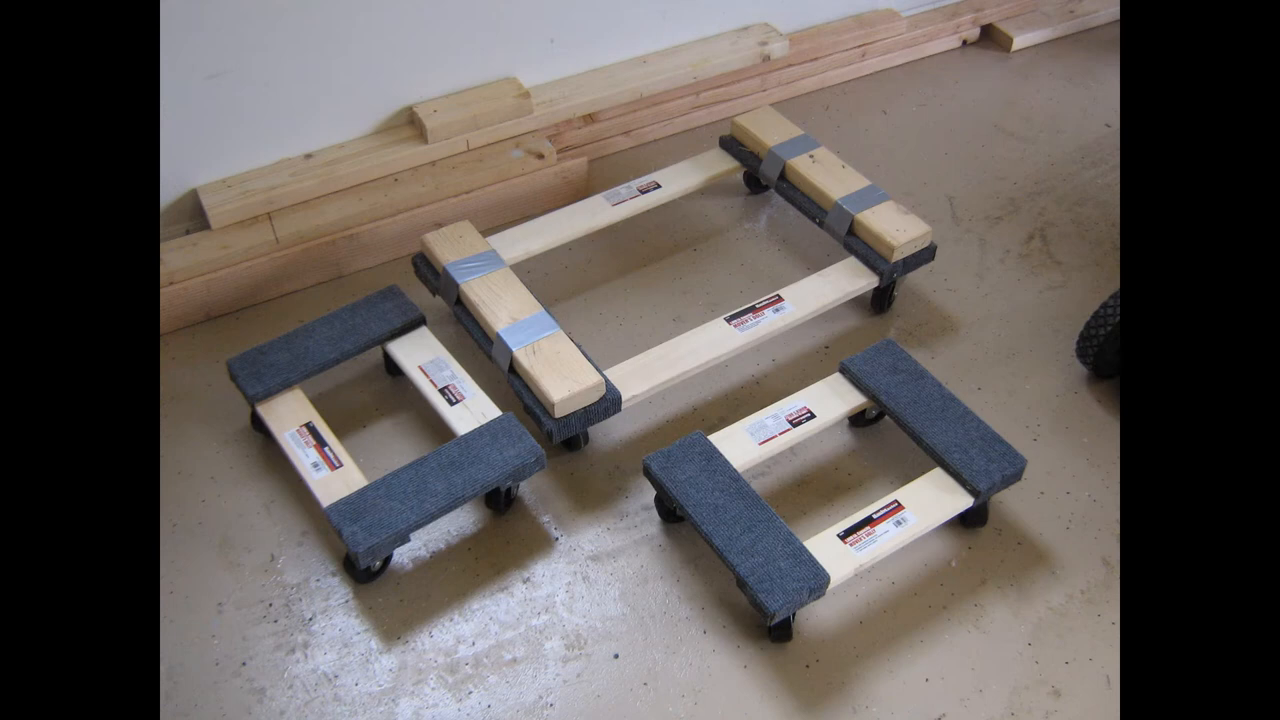
pyautogui.click(490, 350)
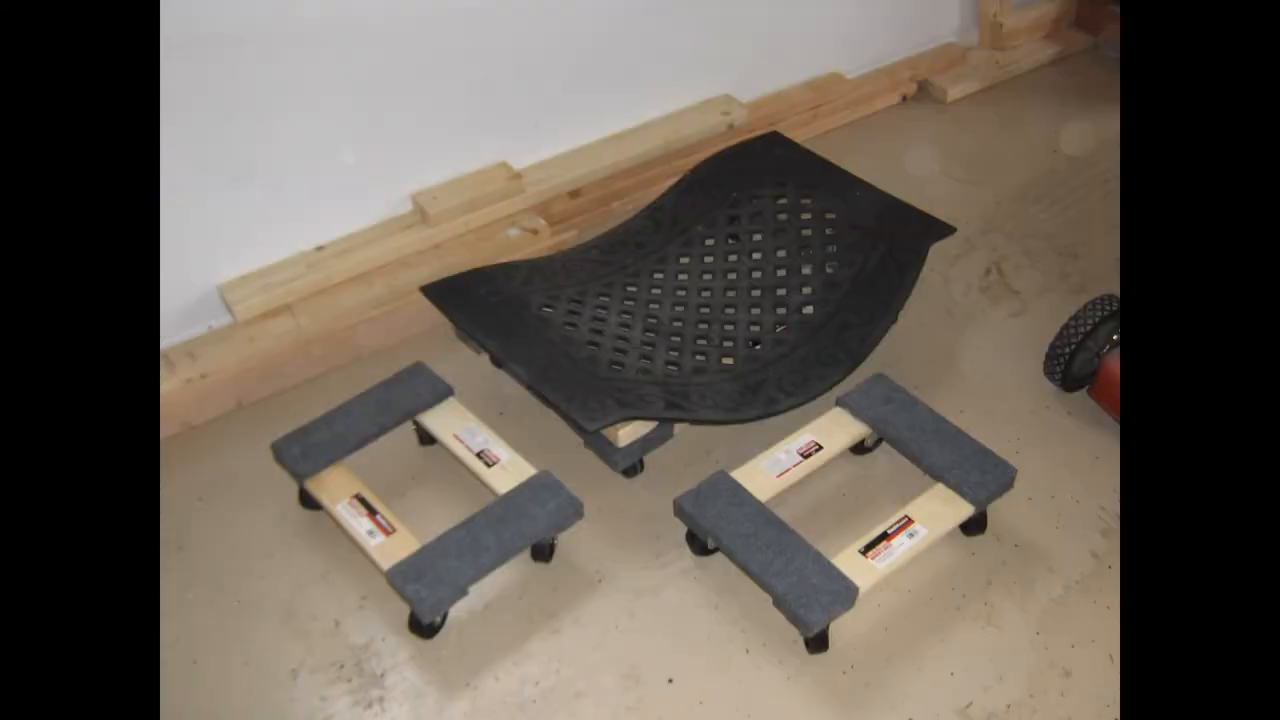
pyautogui.click(554, 332)
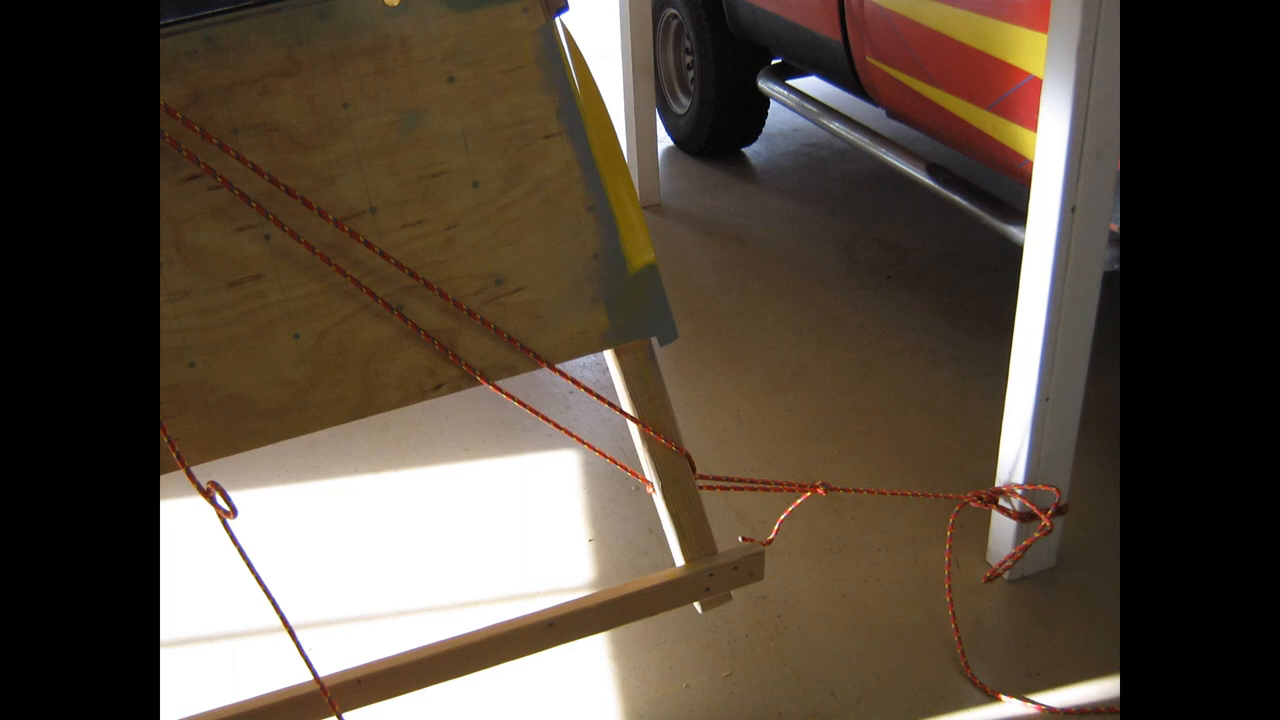
pyautogui.click(700, 556)
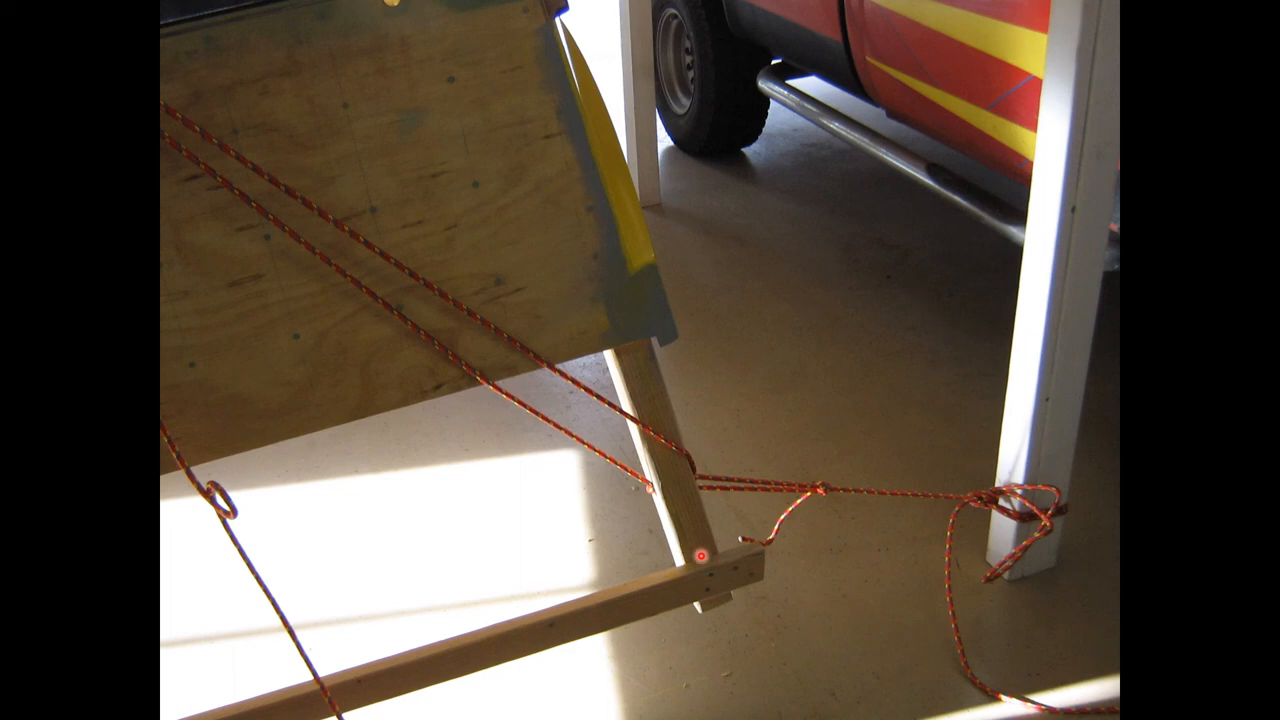